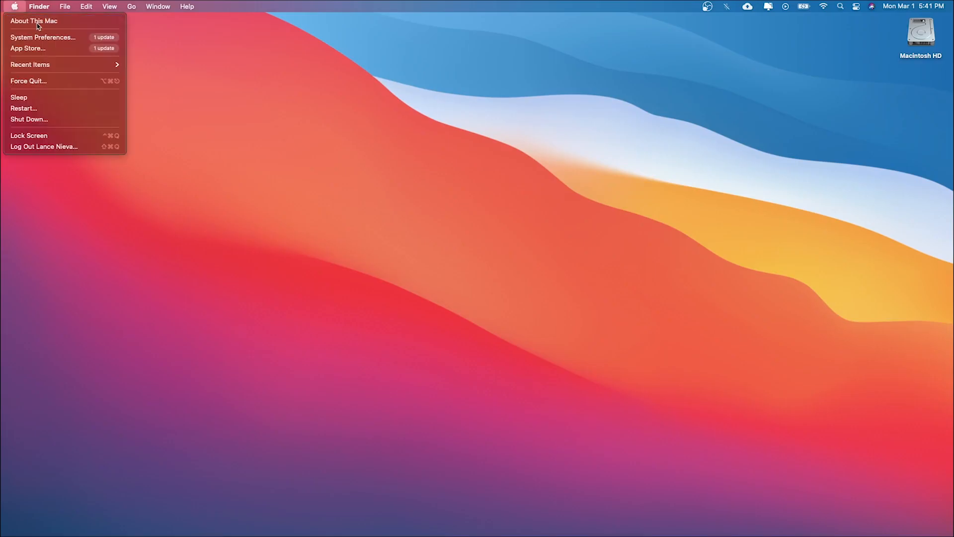
# Show the System Report's Hardware Overview listing the MacBook Pro's Apple M1 chip, cores and memory.
pyautogui.click(34, 21)
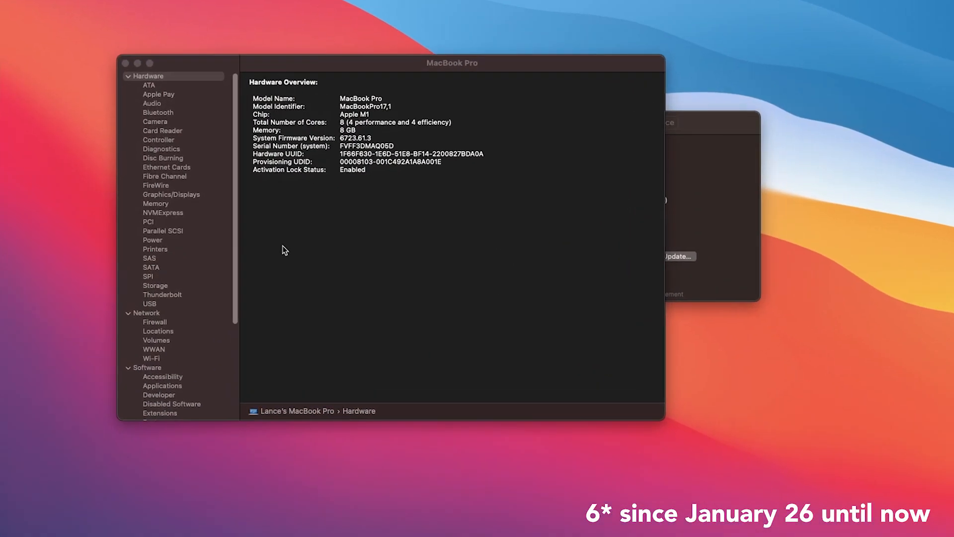